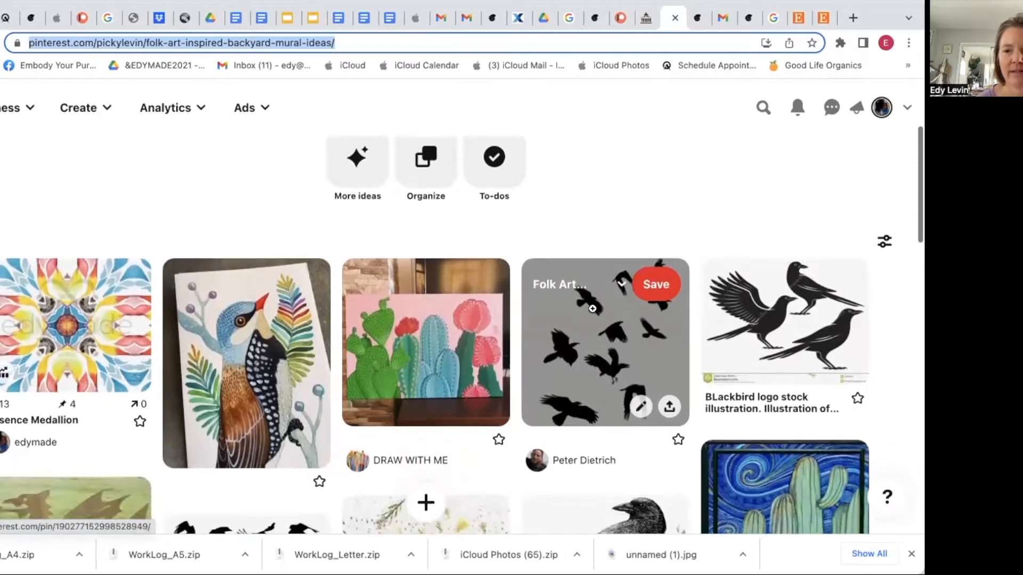
- Create the new 22.222 x 5.556 inch wide banner document for the mural mockup
scroll("down", 3)
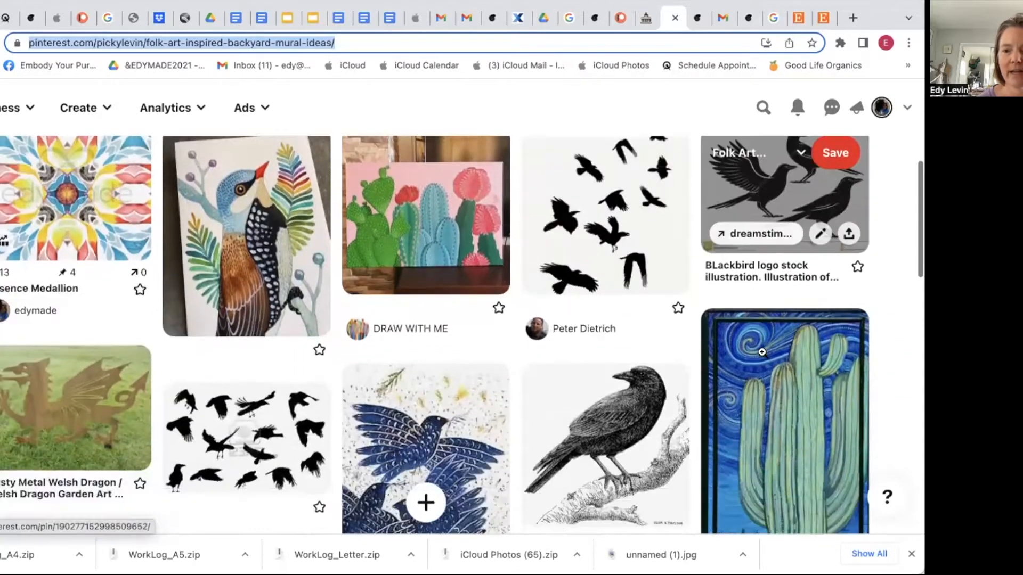
scroll("down", 3)
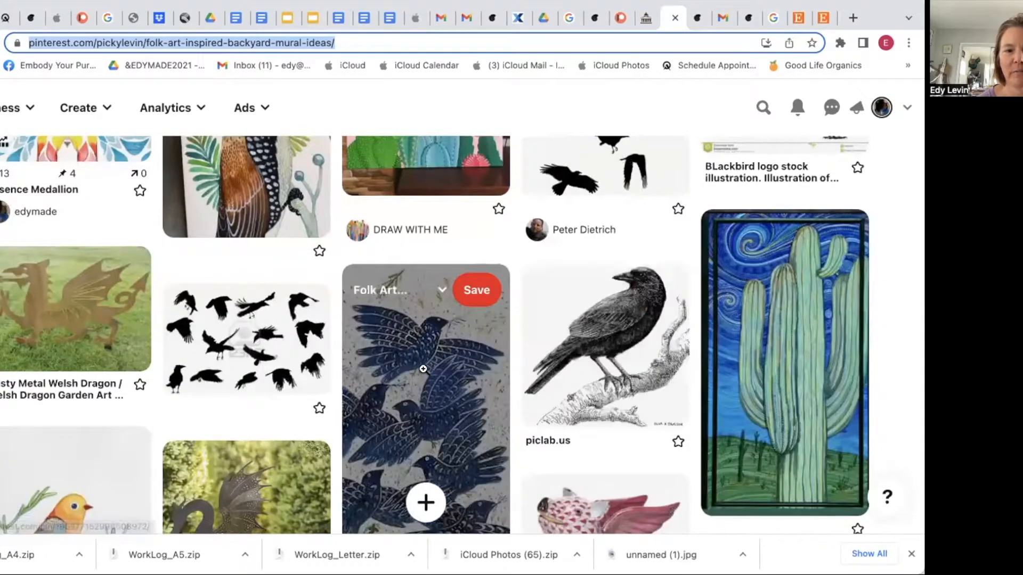
scroll("down", 3)
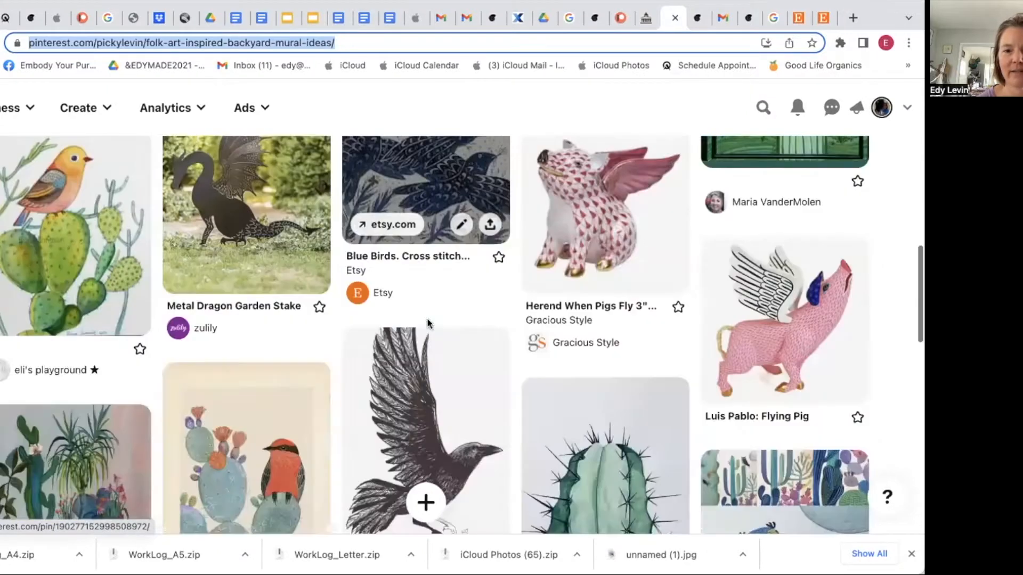
scroll("down", 3)
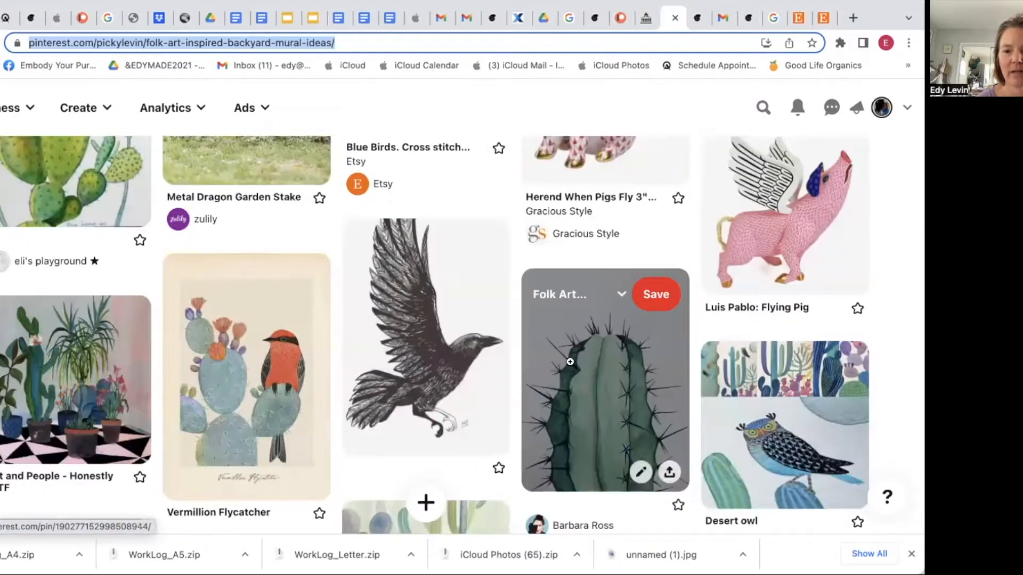
scroll("down", 3)
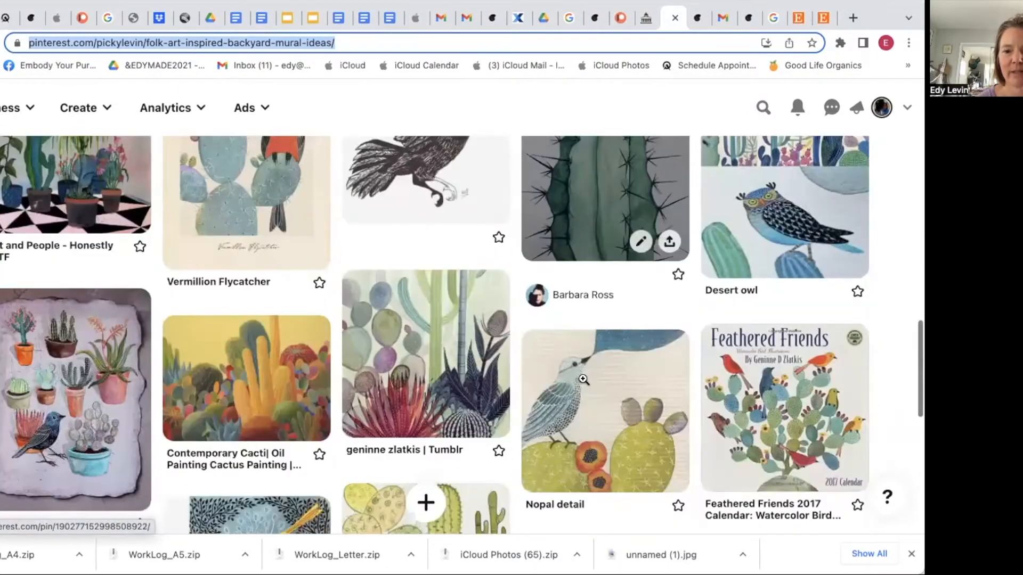
scroll("down", 3)
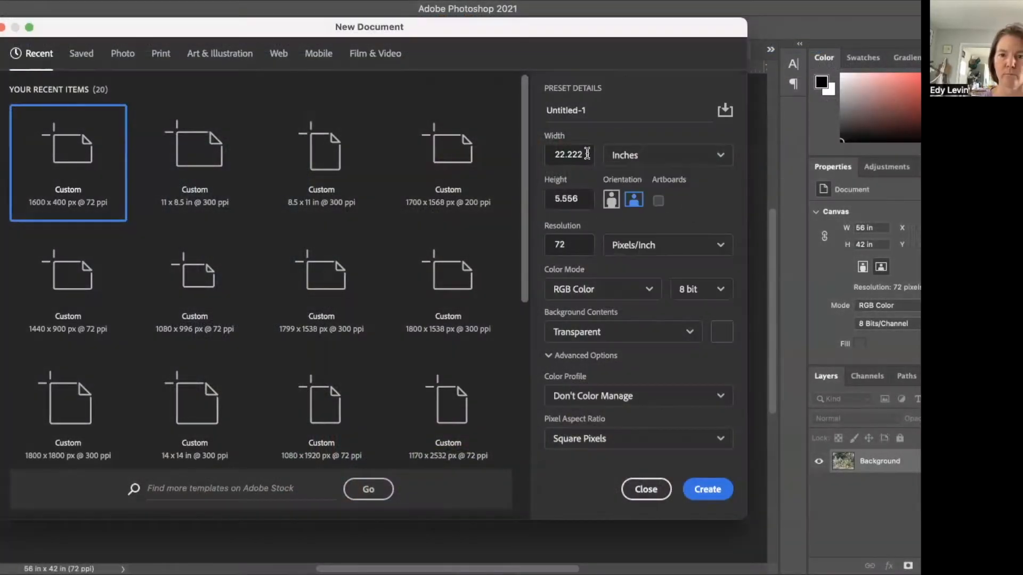
left_click(706, 489)
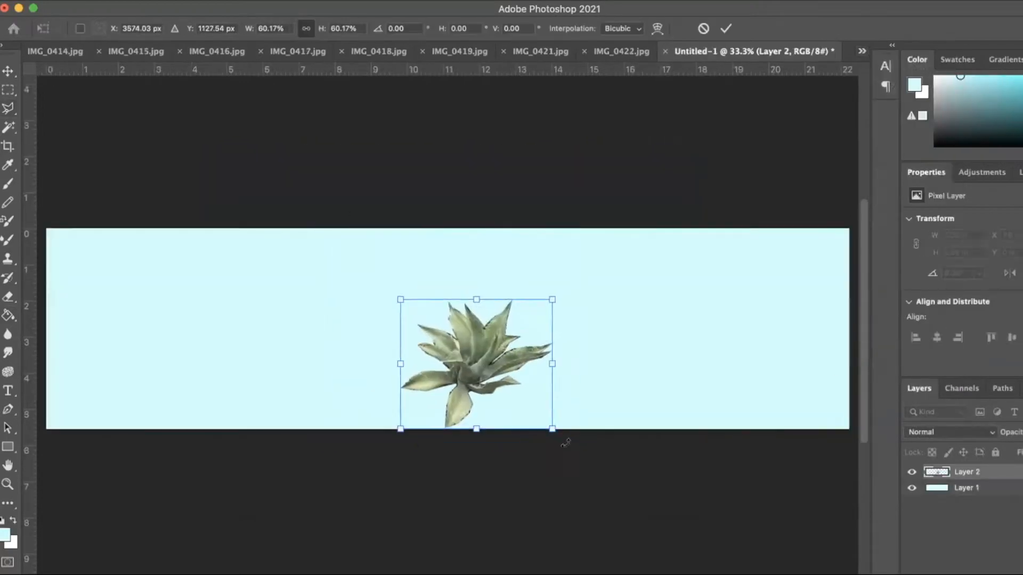
- Cut the prickly pear and agaves from IMG_0421.jpg into the banner over sand and sky fill layers
left_click(665, 51)
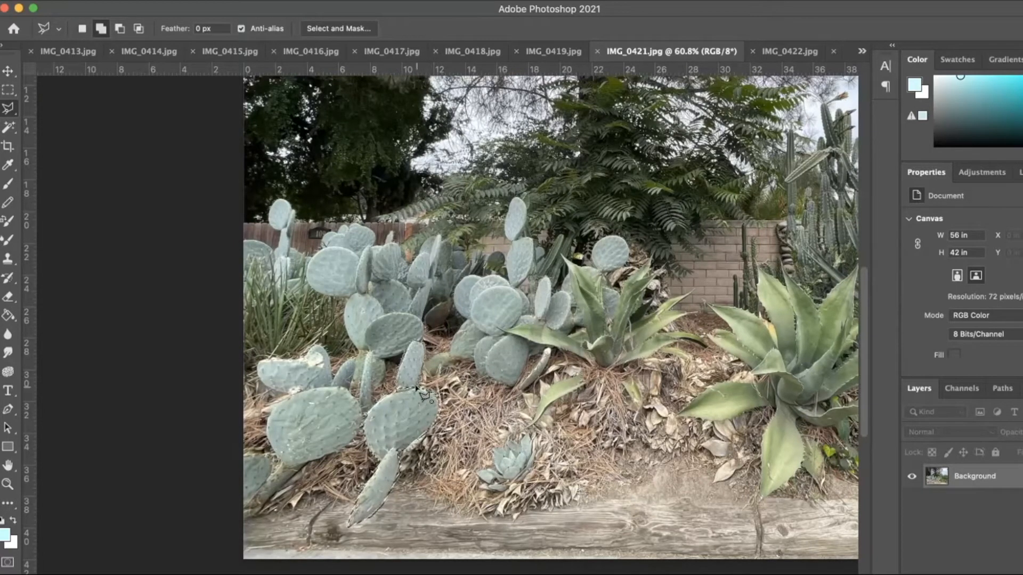
left_click(790, 51)
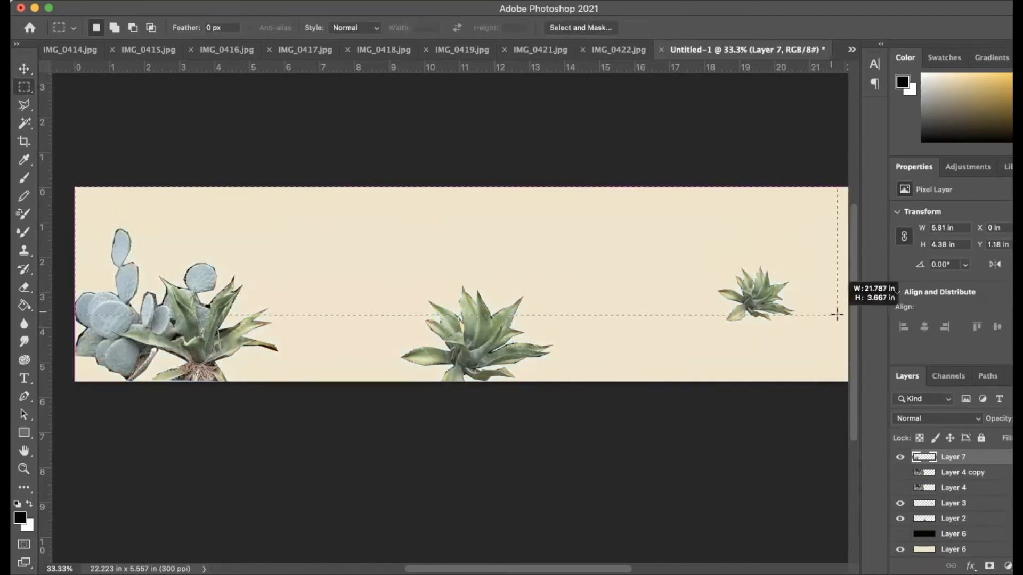
left_click(953, 549)
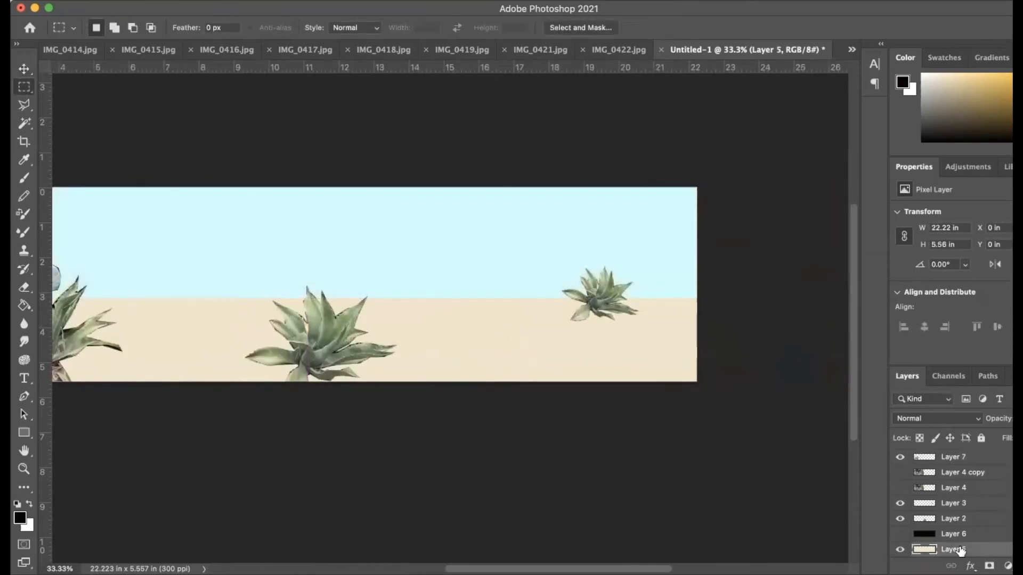